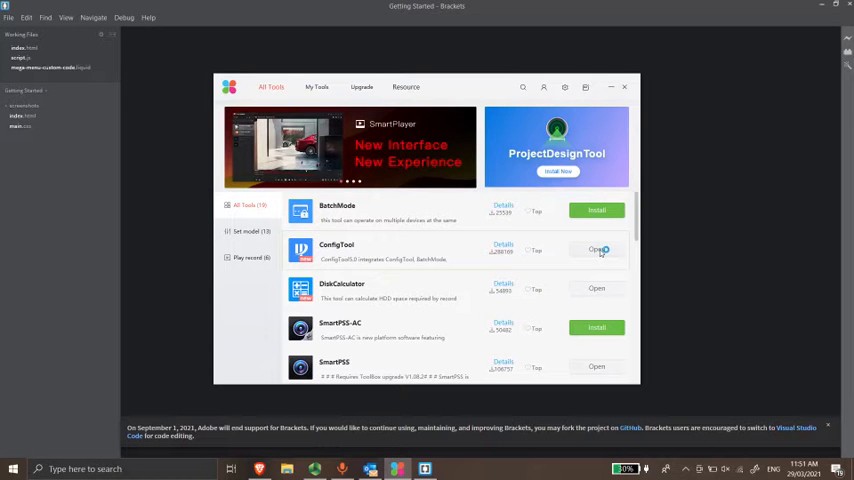
- Launch ConfigTool from the toolbox and refresh the discovered device list
{"action": "left_click", "coordinate": [596, 250]}
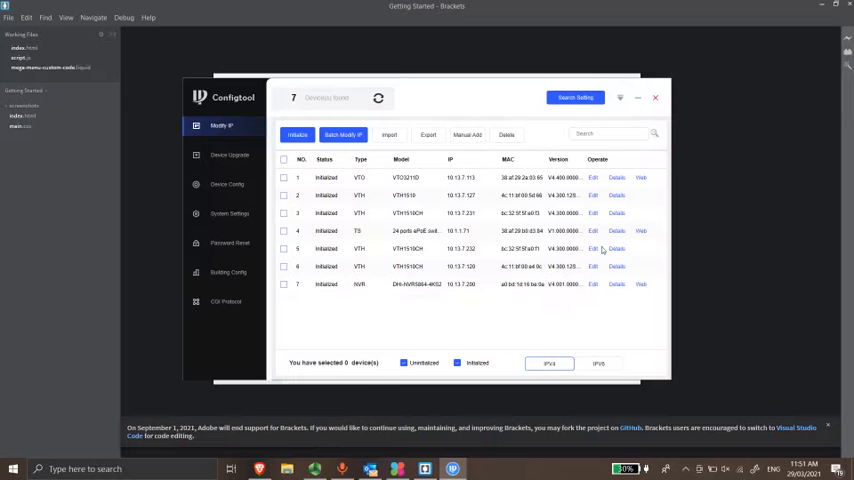
{"action": "left_click", "coordinate": [378, 96]}
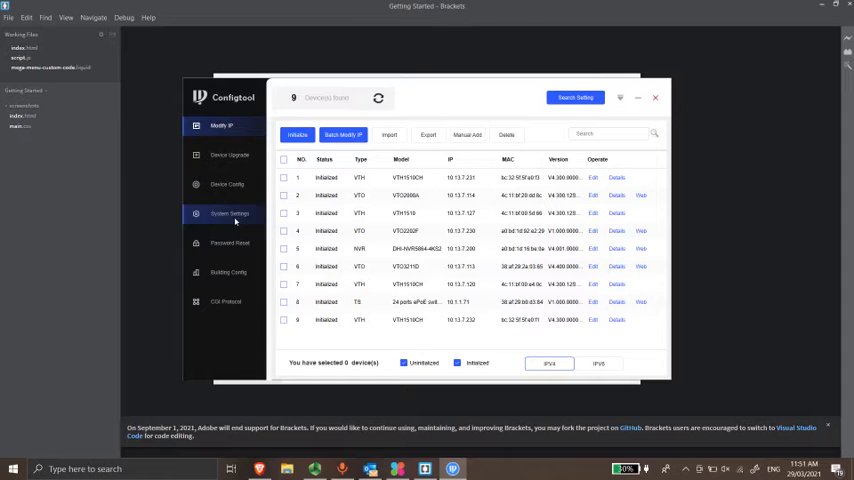
- Switch to the Password Reset page from the left sidebar
{"action": "left_click", "coordinate": [230, 244]}
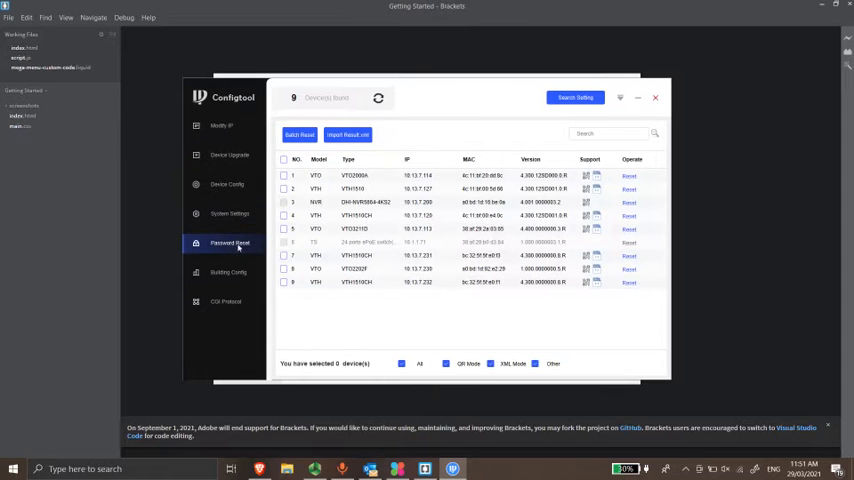
{"action": "mouse_move", "coordinate": [358, 196]}
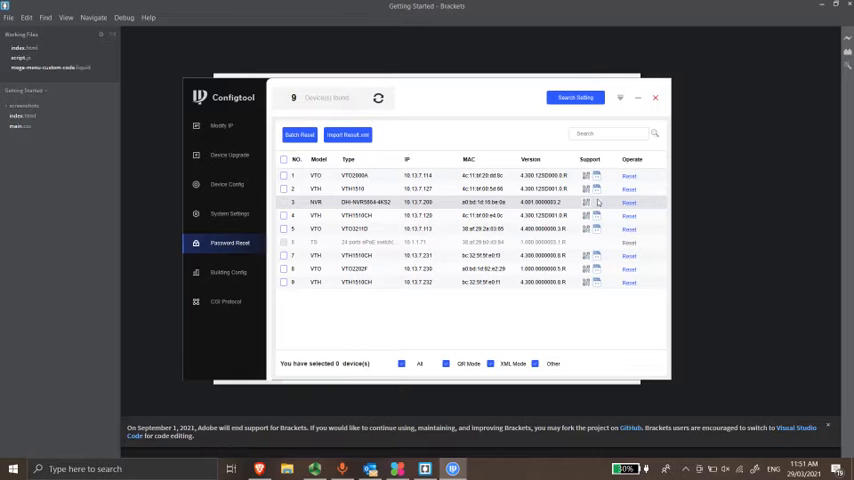
{"action": "mouse_move", "coordinate": [588, 242]}
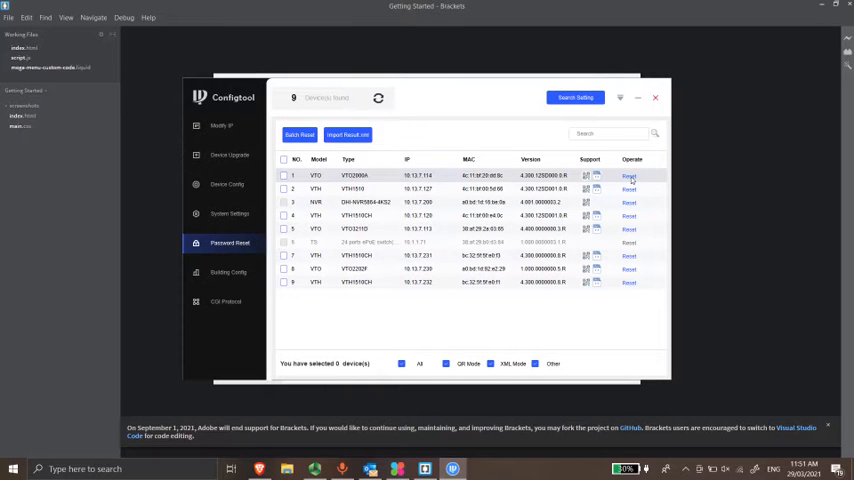
- Start resetting the first device in XML mode and select the export path
{"action": "left_click", "coordinate": [628, 176]}
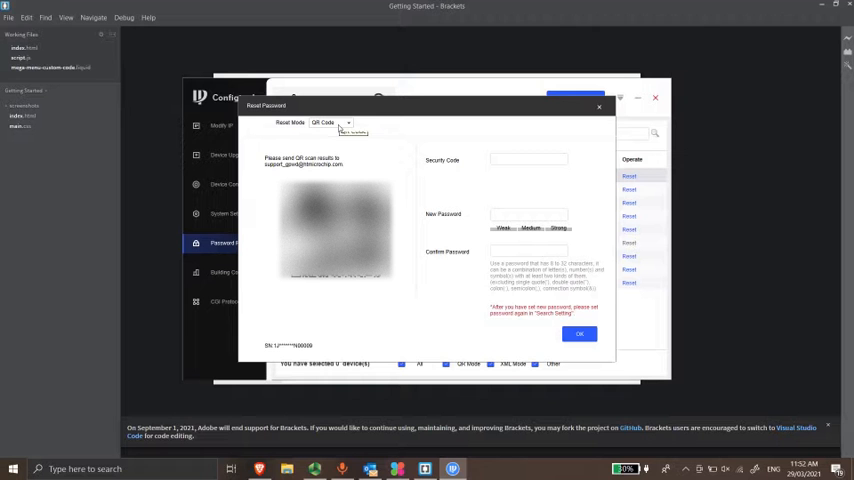
{"action": "left_click", "coordinate": [330, 122]}
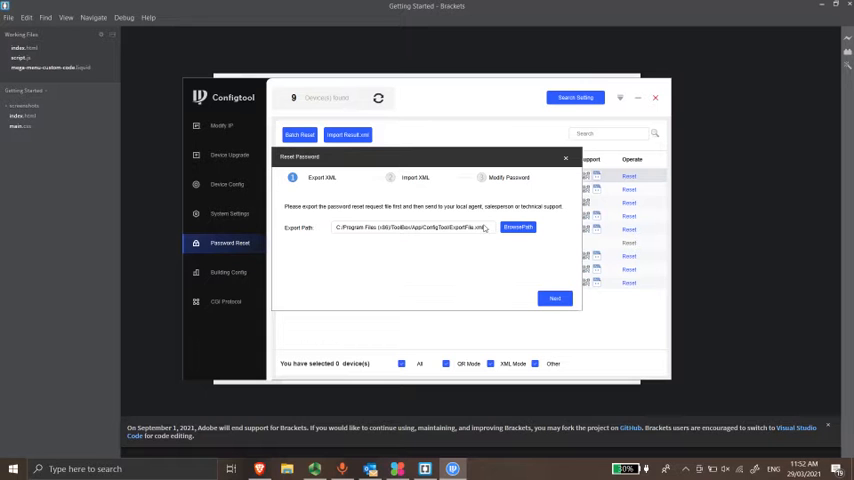
{"action": "triple_click", "coordinate": [410, 228]}
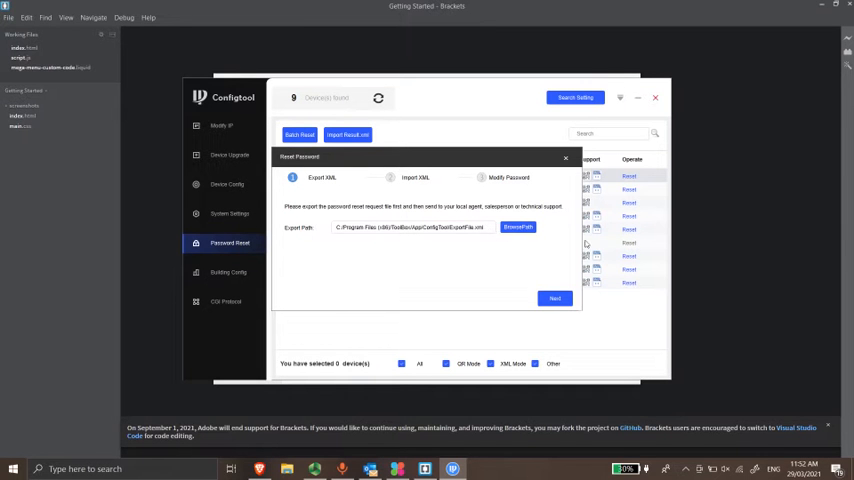
{"action": "mouse_move", "coordinate": [414, 240]}
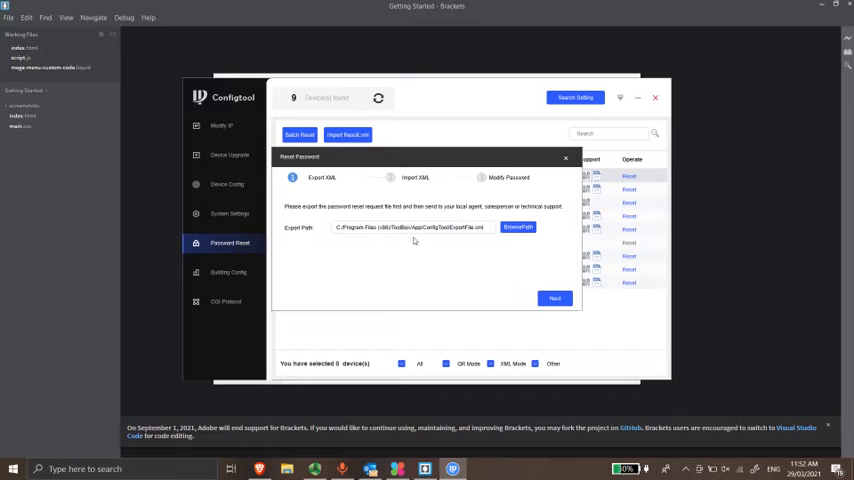
- Export the device's XML reset file and acknowledge the success notice
{"action": "left_click", "coordinate": [556, 298]}
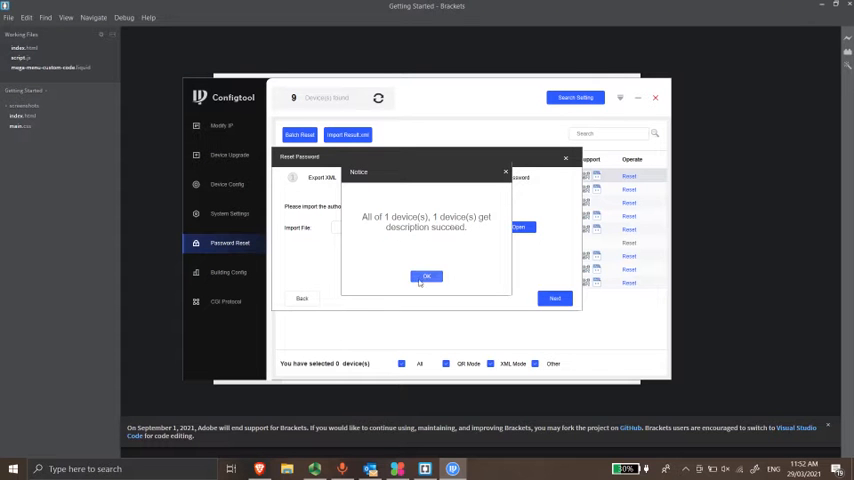
{"action": "left_click", "coordinate": [426, 276]}
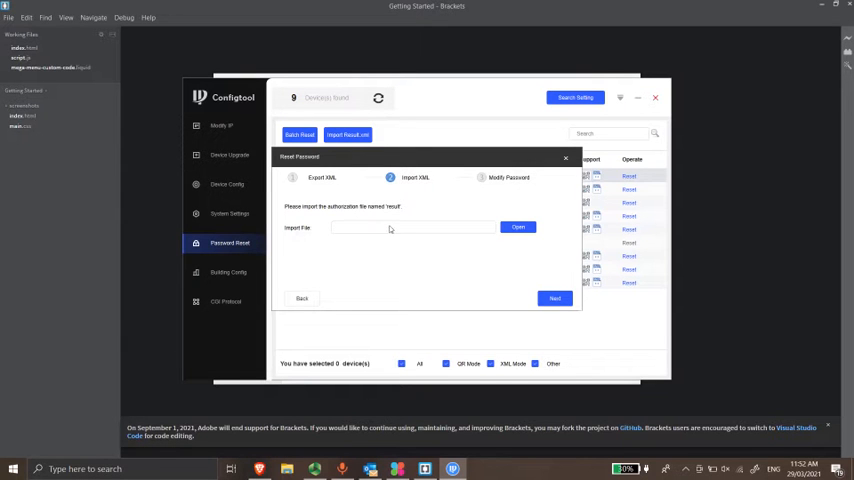
{"action": "mouse_move", "coordinate": [390, 230]}
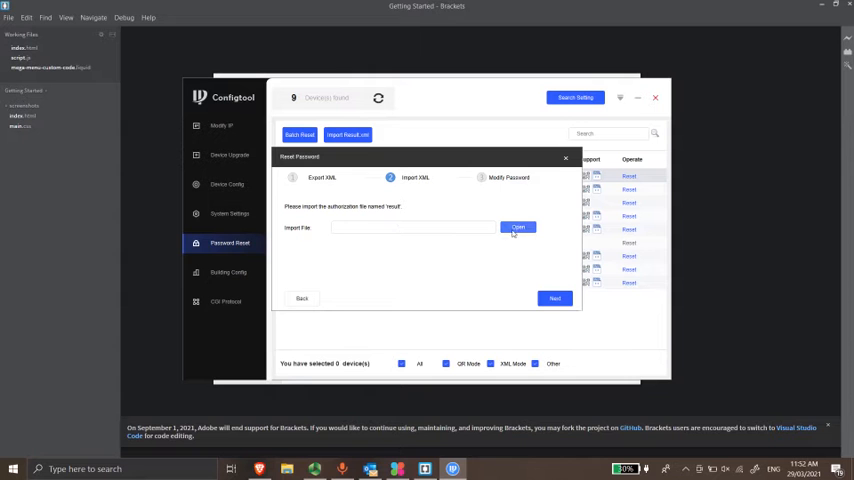
{"action": "mouse_move", "coordinate": [484, 222]}
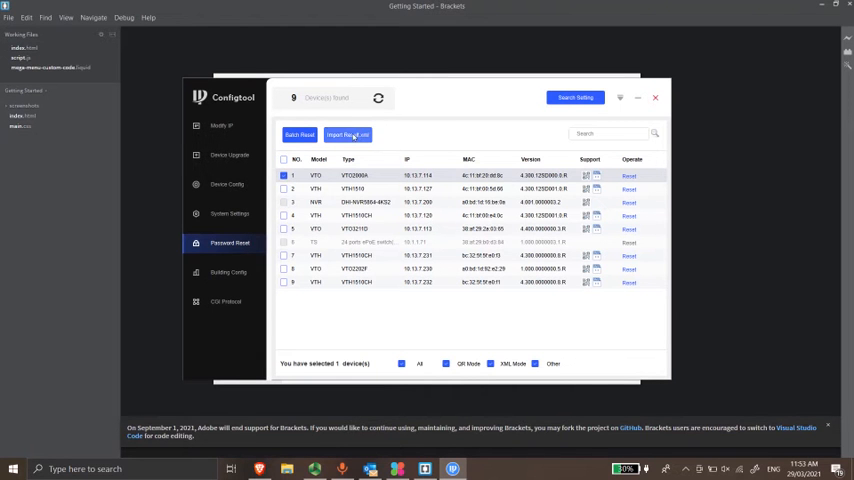
{"action": "left_click", "coordinate": [348, 136]}
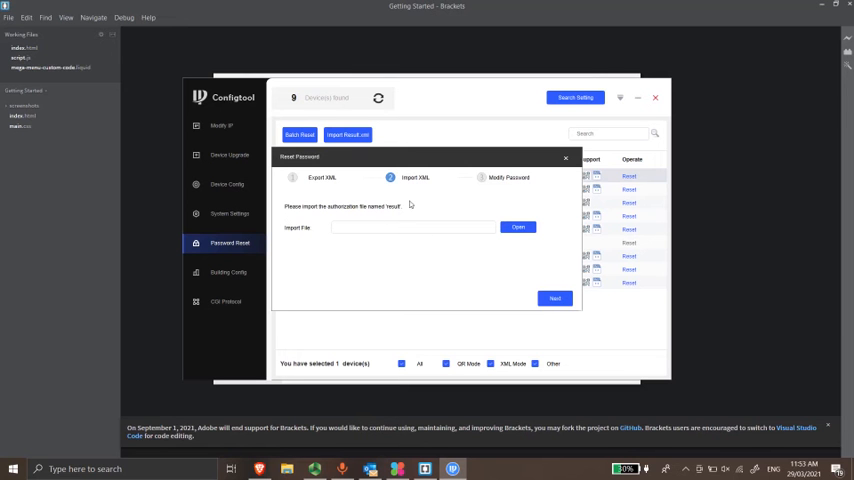
{"action": "mouse_move", "coordinate": [486, 222]}
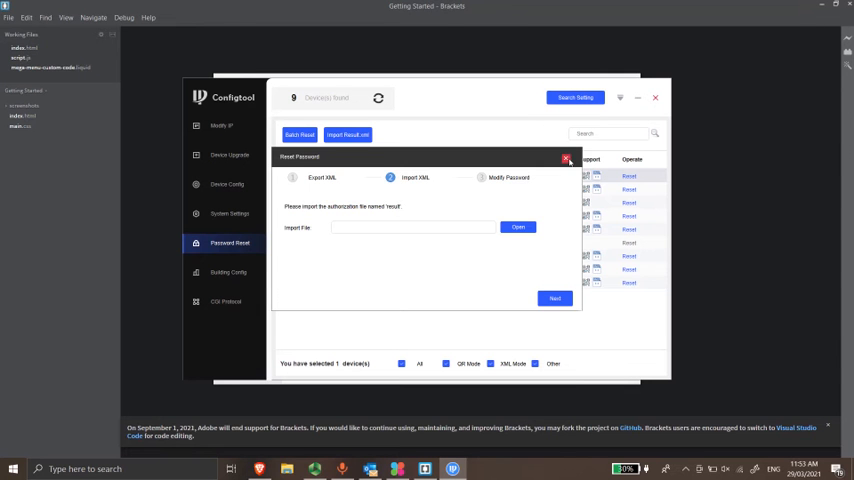
{"action": "left_click", "coordinate": [568, 158]}
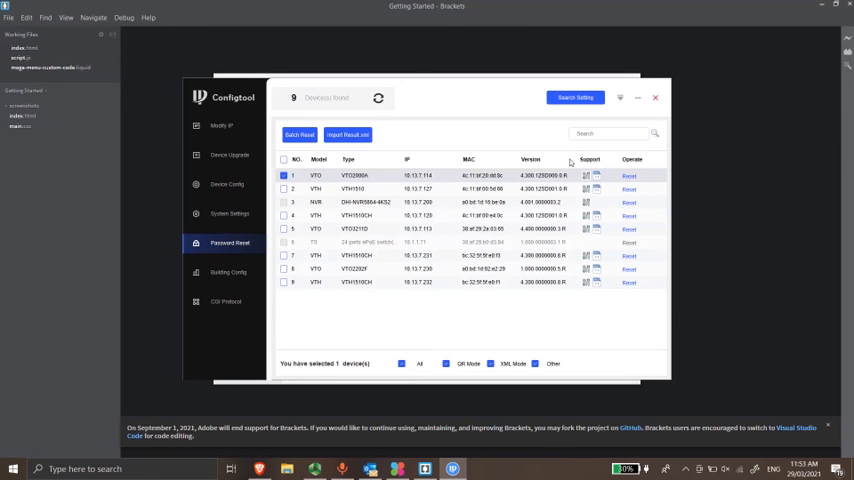